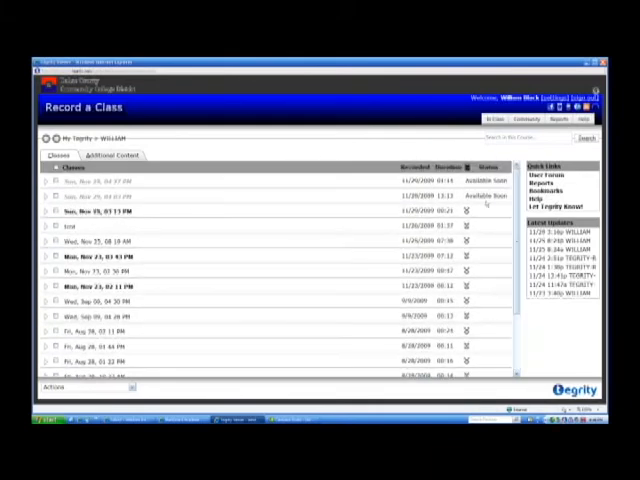
mouse_move(112, 186)
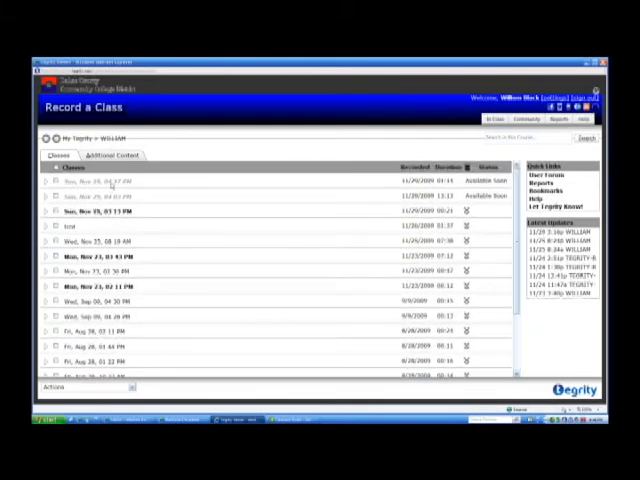